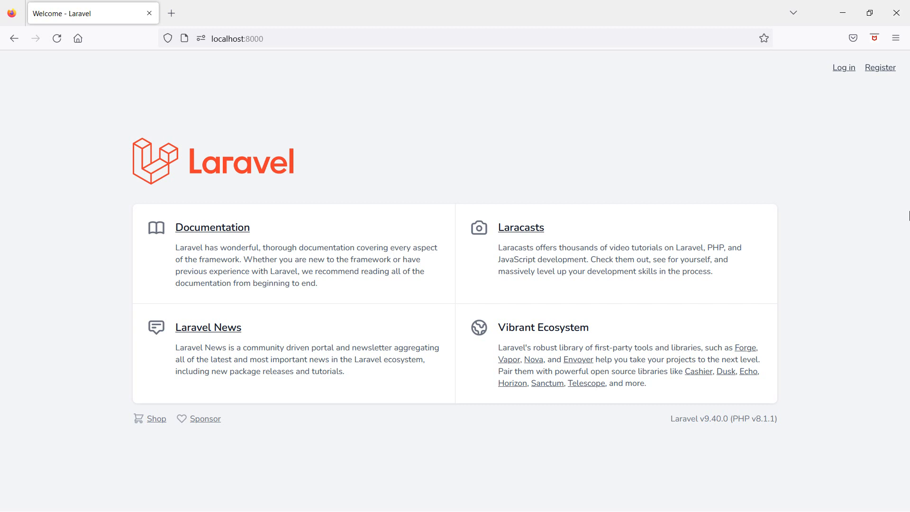
# Stop the running Laravel server and run php artisan make:controller PostController
pyautogui.press('Alt+Tab')
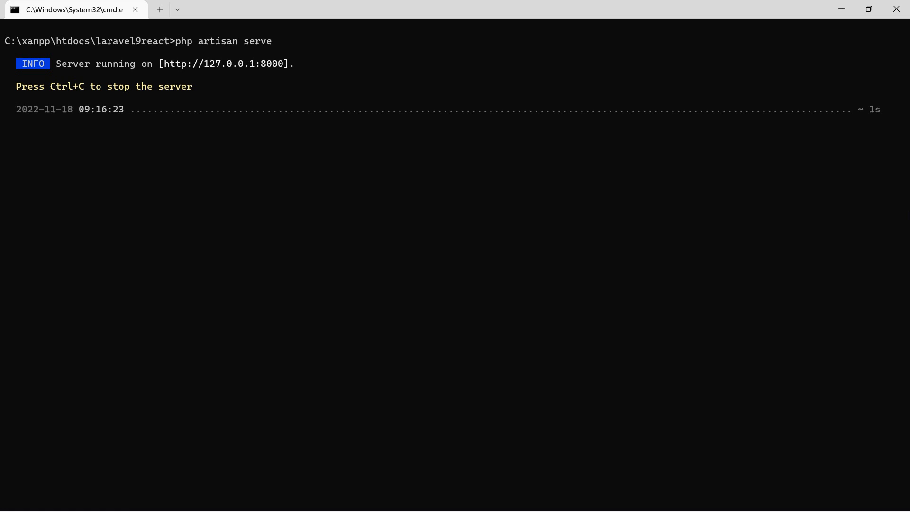
pyautogui.press('ctrl+c')
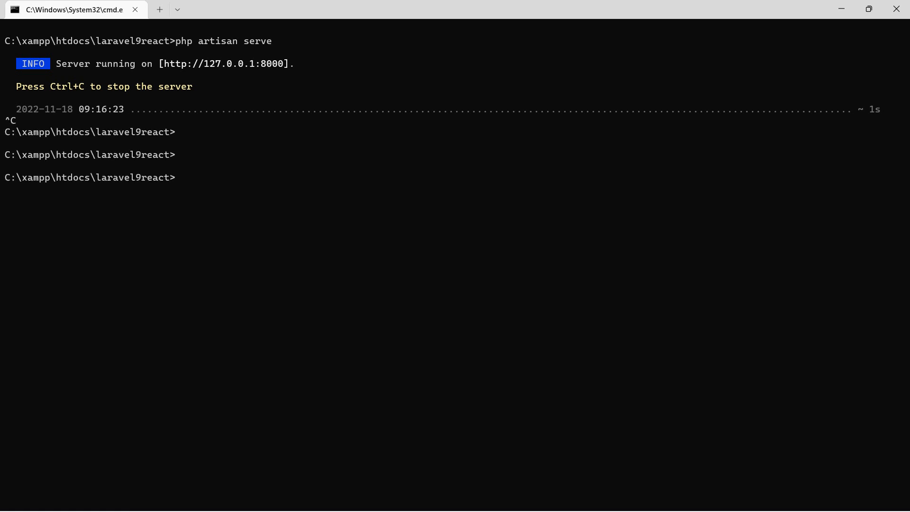
pyautogui.write('php arti')
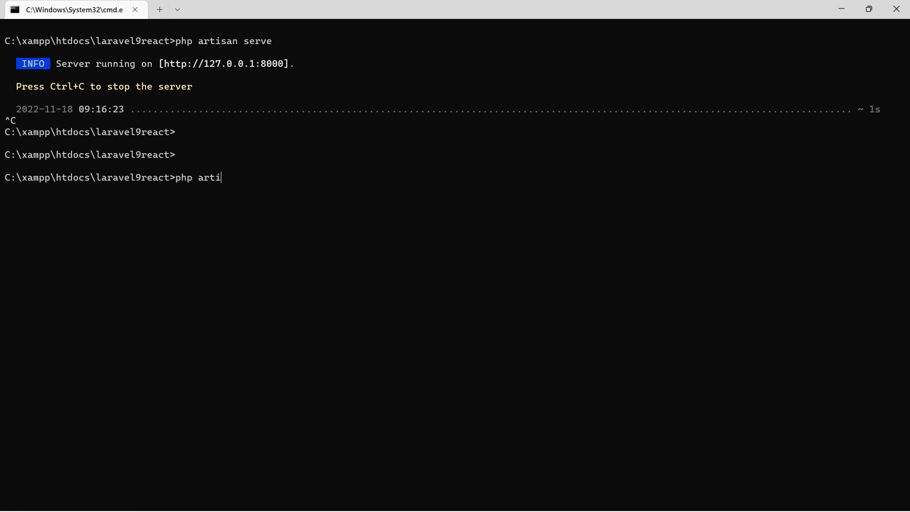
pyautogui.write('san a')
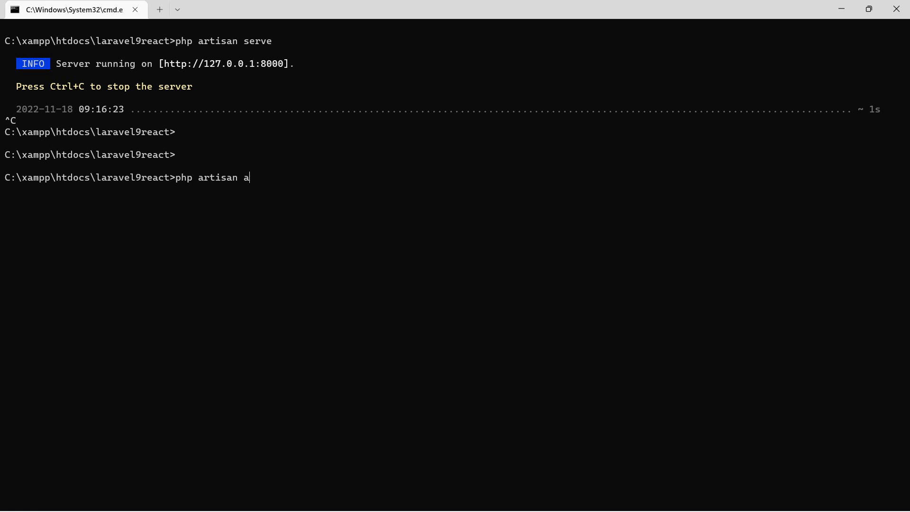
pyautogui.write('make:')
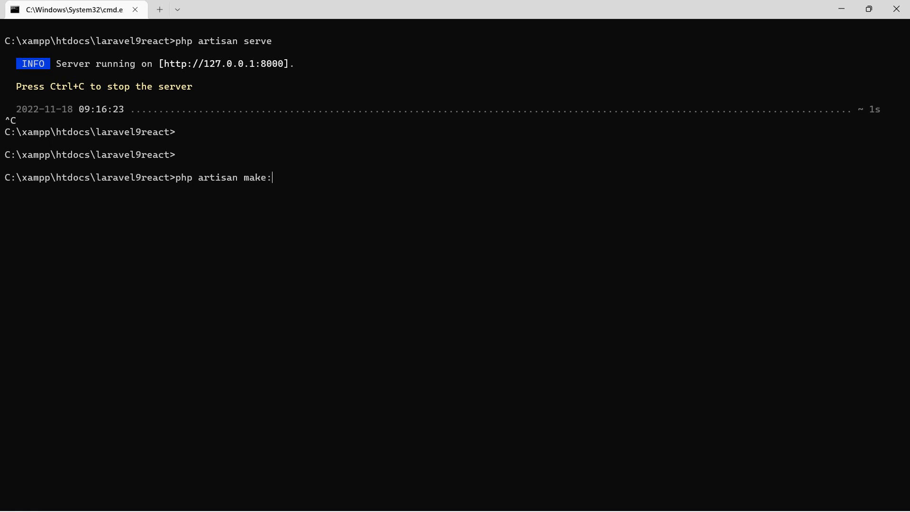
pyautogui.write('contr')
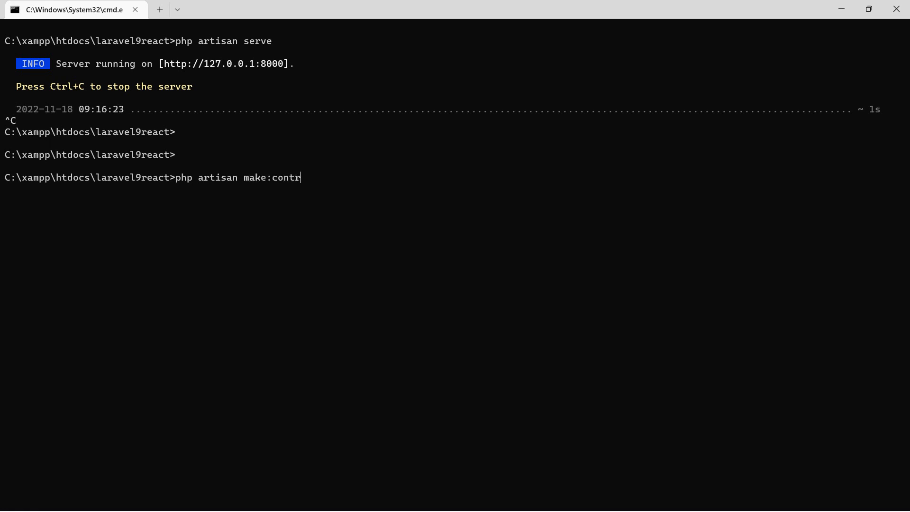
pyautogui.write('oller')
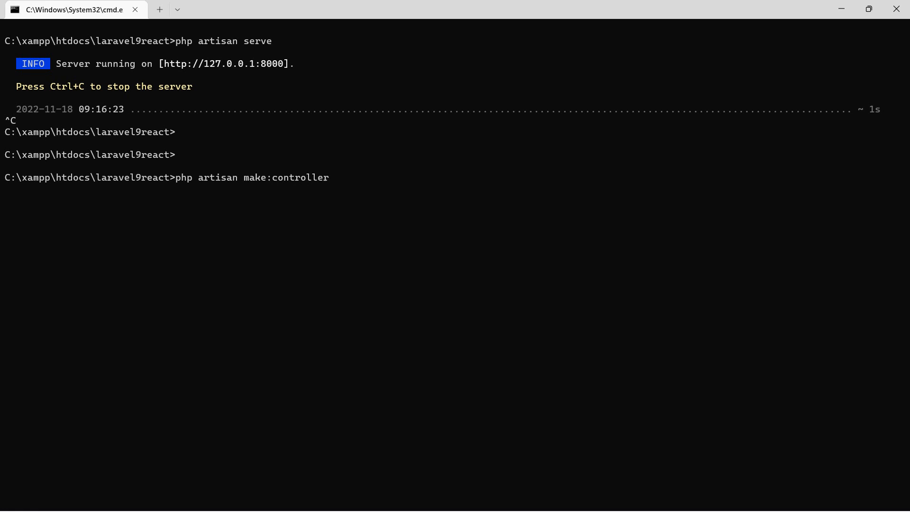
pyautogui.write('PostC')
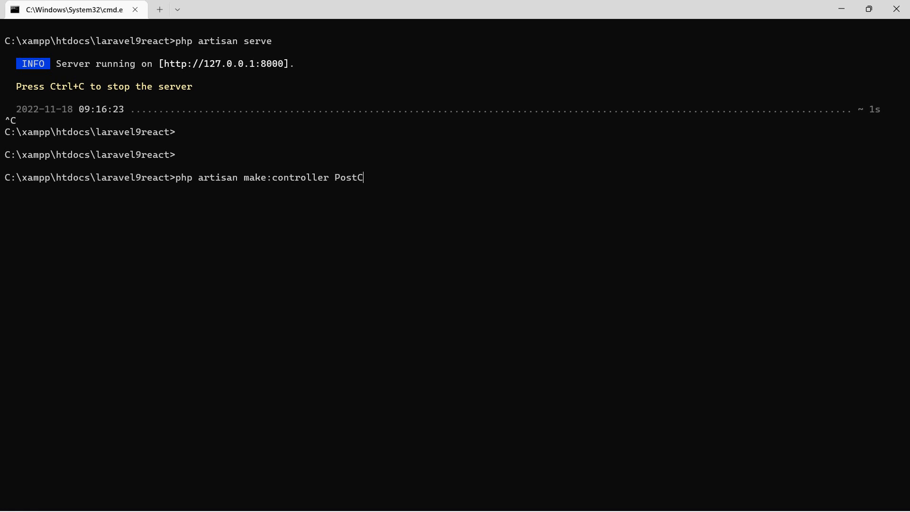
pyautogui.write('ontroller')
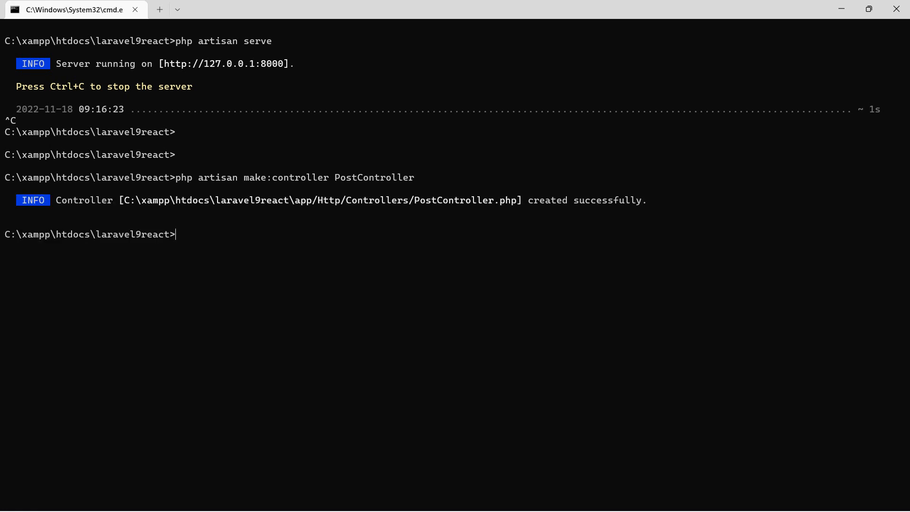
pyautogui.write('php artis')
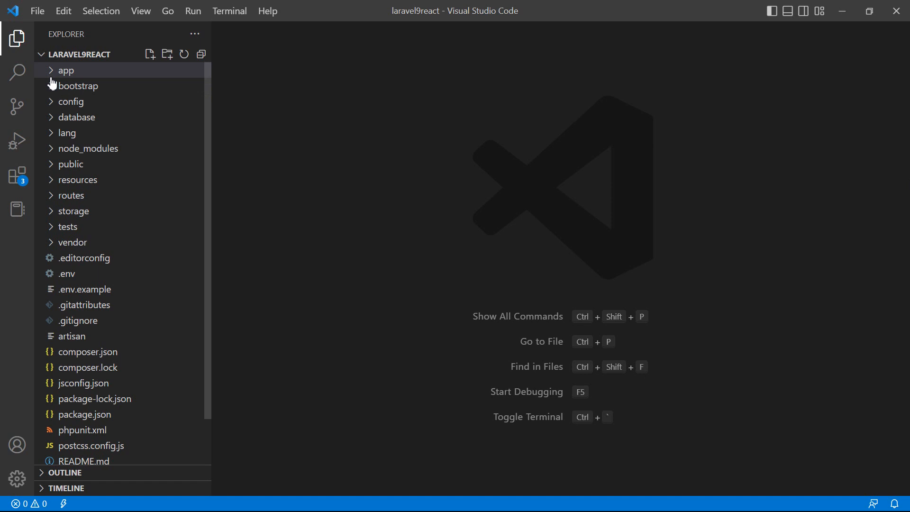
# Expand the app and Http folders in the Explorer to reach PostController.php
pyautogui.click(65, 70)
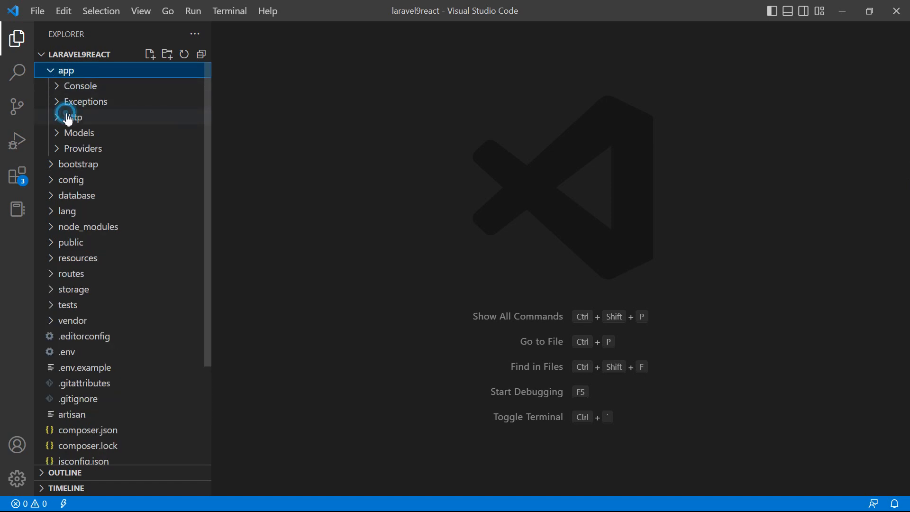
pyautogui.click(74, 117)
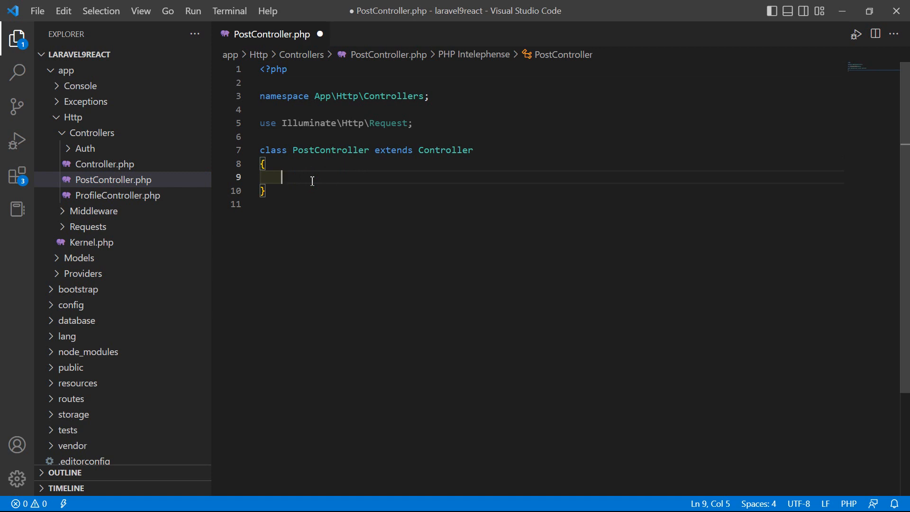
# Add a public index() method returning Inertia::render('') with the Inertia\Inertia import
pyautogui.write('public function index(')
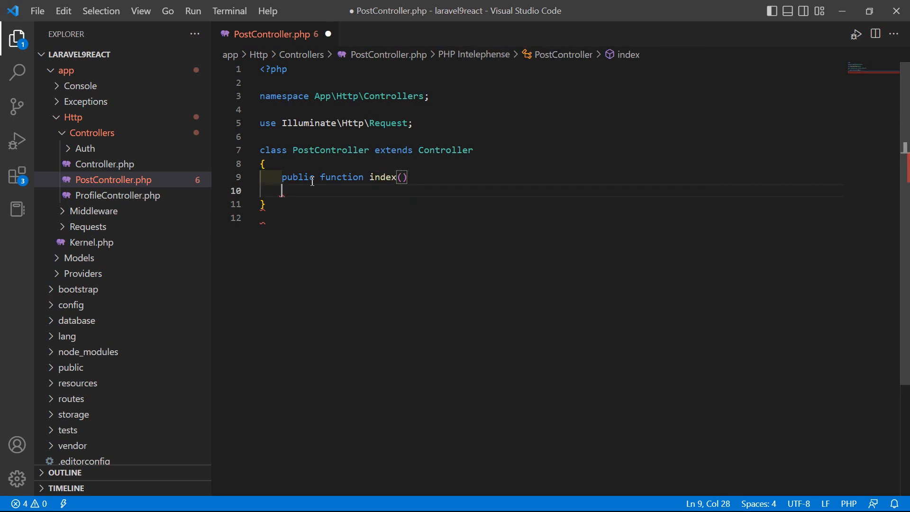
pyautogui.write('{')
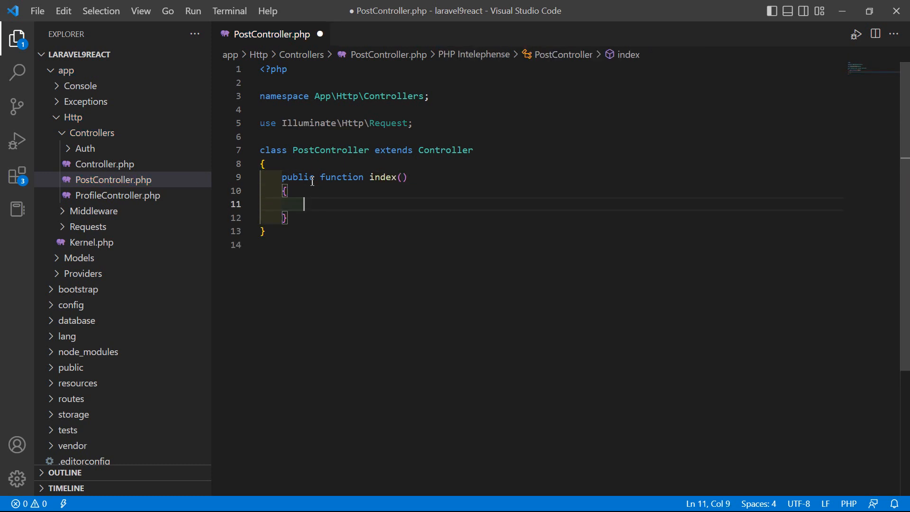
pyautogui.write('return')
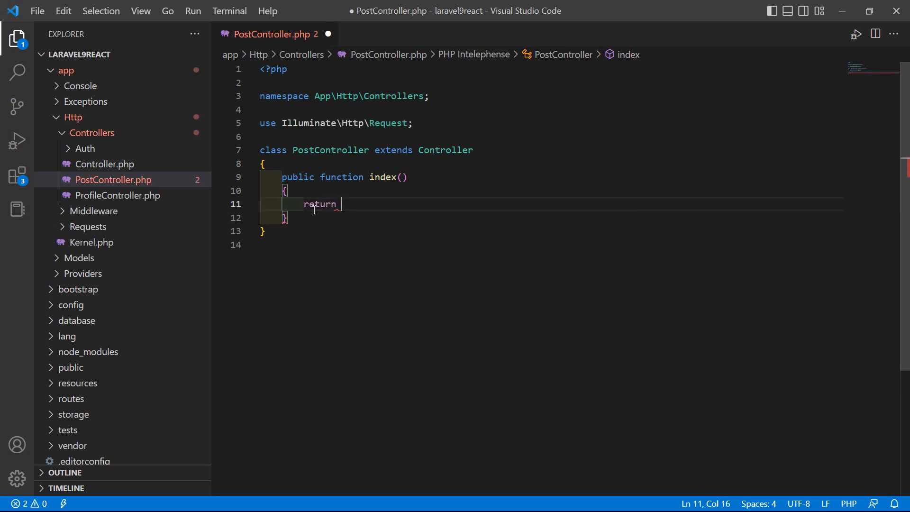
pyautogui.write('Inertia')
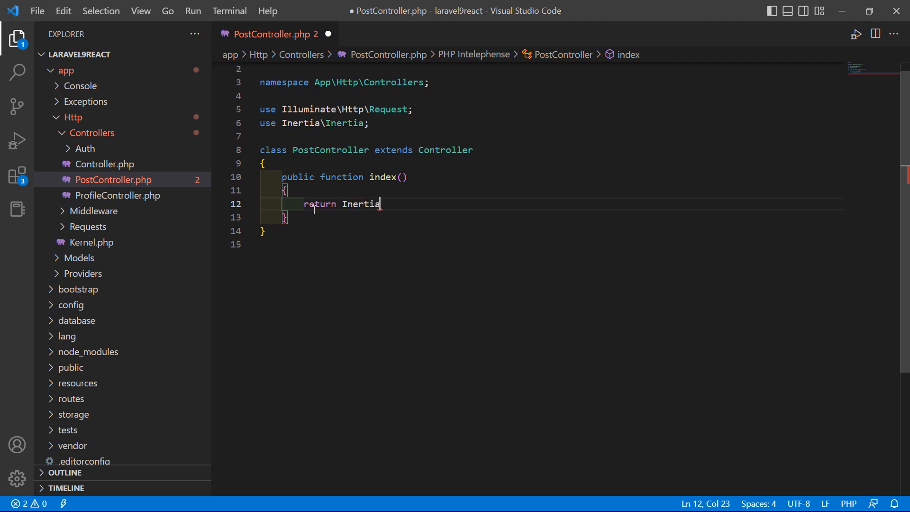
pyautogui.write('::render(')
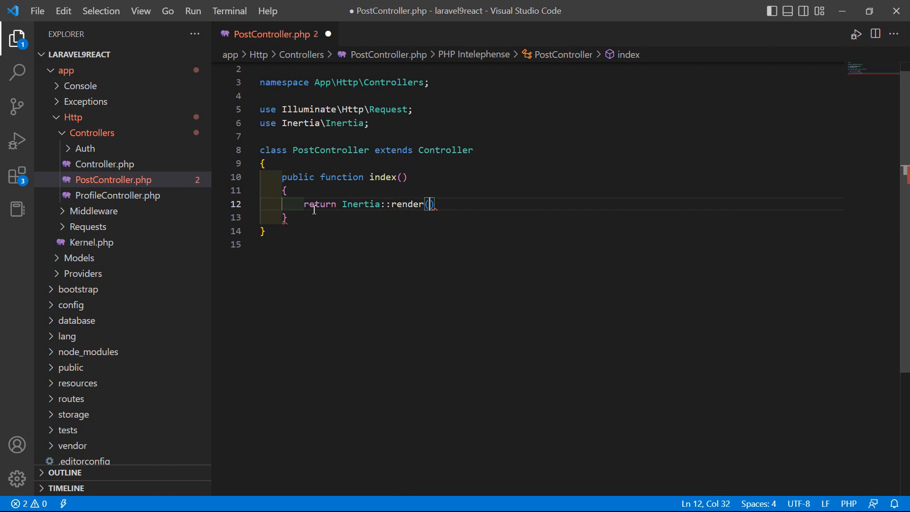
pyautogui.write("'")
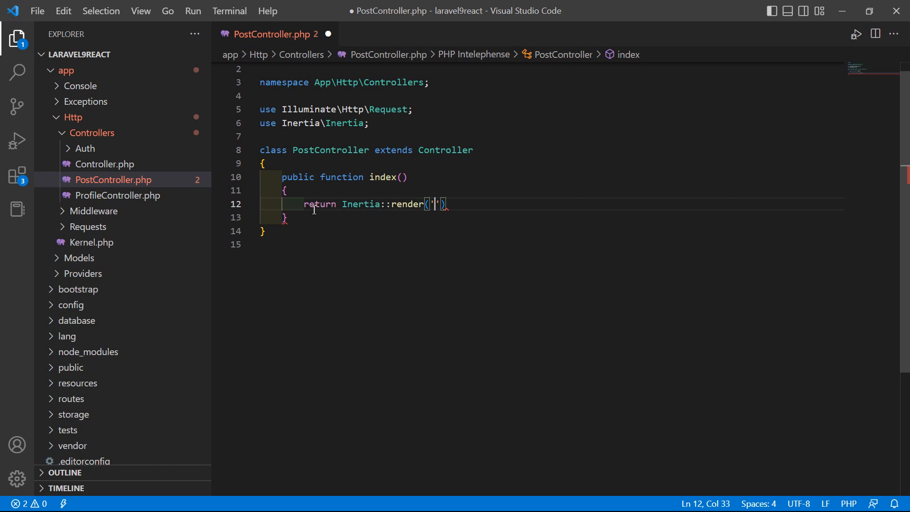
pyautogui.moveTo(365, 142)
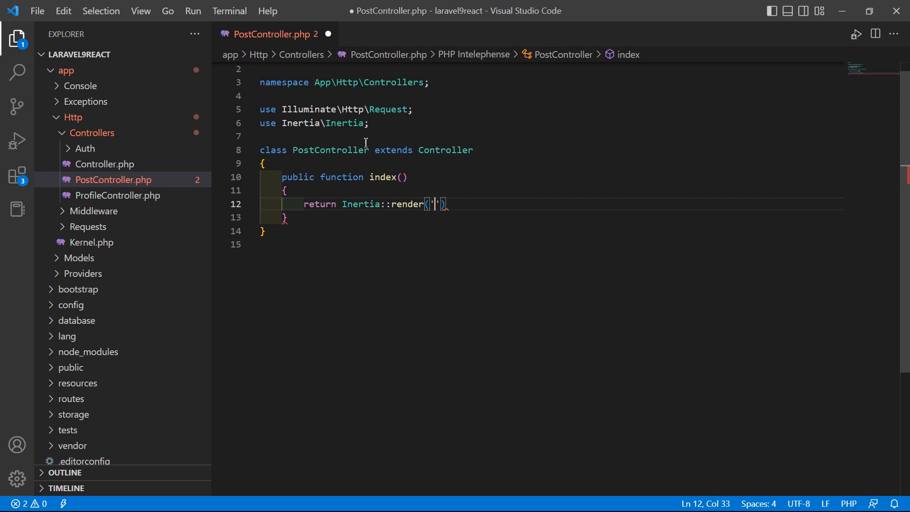
# Expand resources > js > Pages > Posts to reveal PostComponent.jsx
pyautogui.scroll(-3)
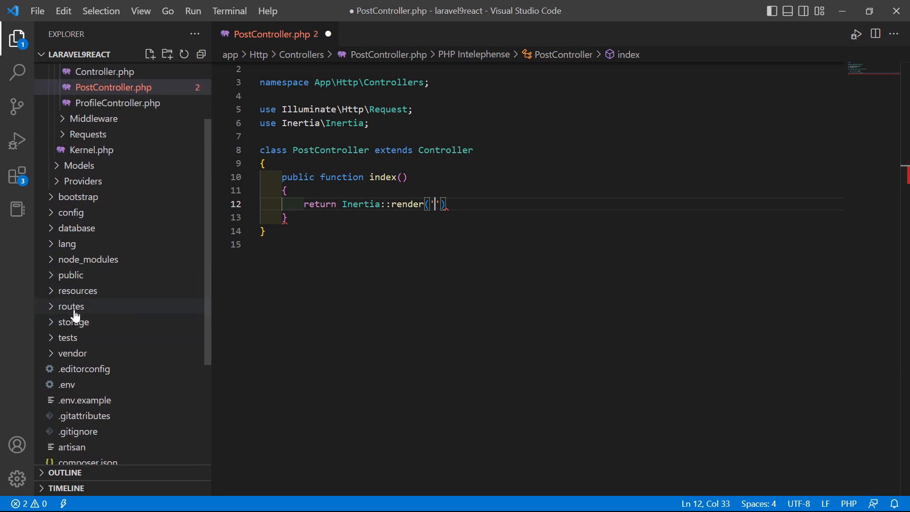
pyautogui.click(77, 291)
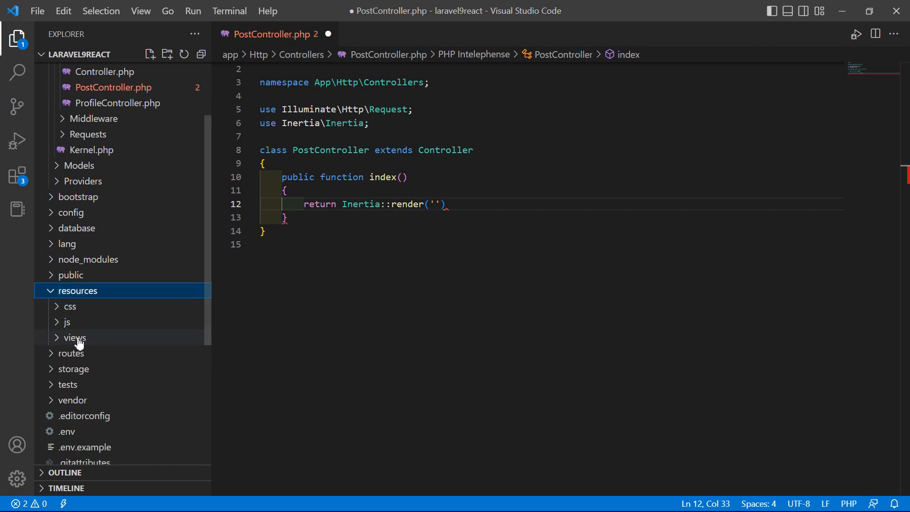
pyautogui.click(74, 337)
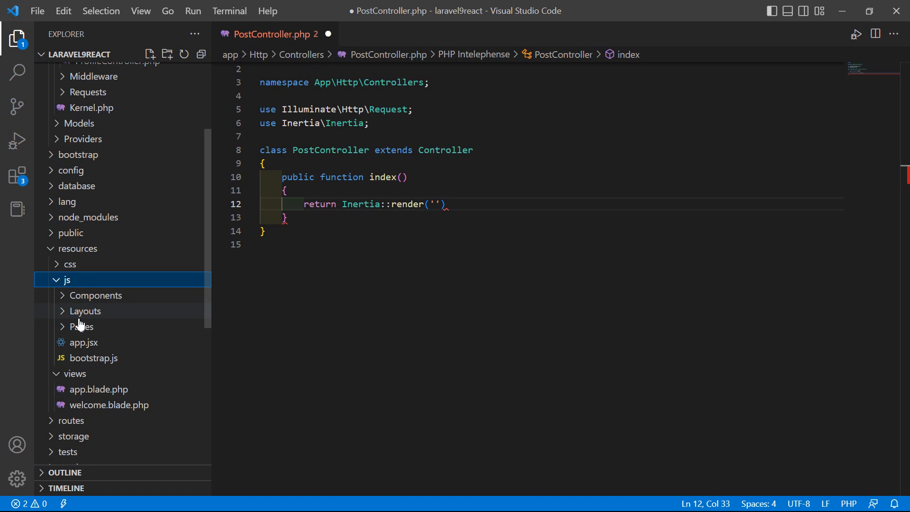
pyautogui.click(82, 326)
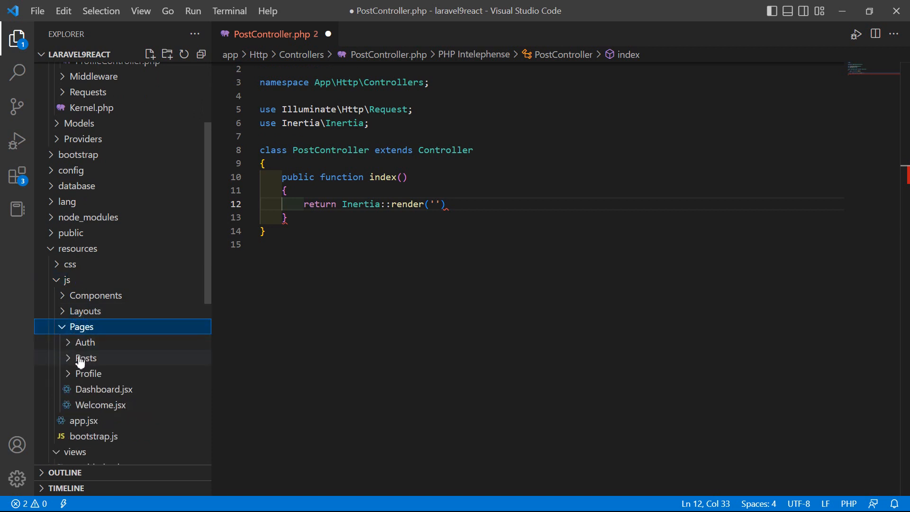
pyautogui.click(86, 357)
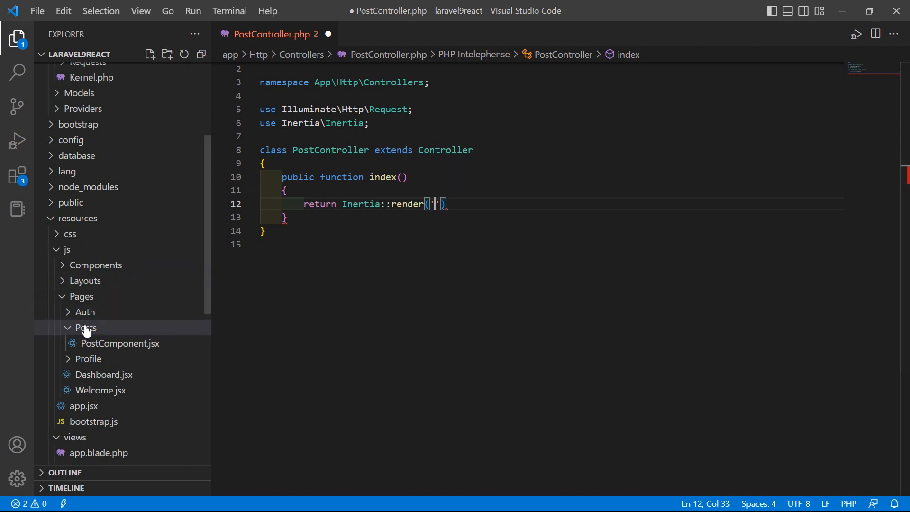
# Fill the render argument with 'Posts/PostComponent' and save PostController.php
pyautogui.write('Posts/')
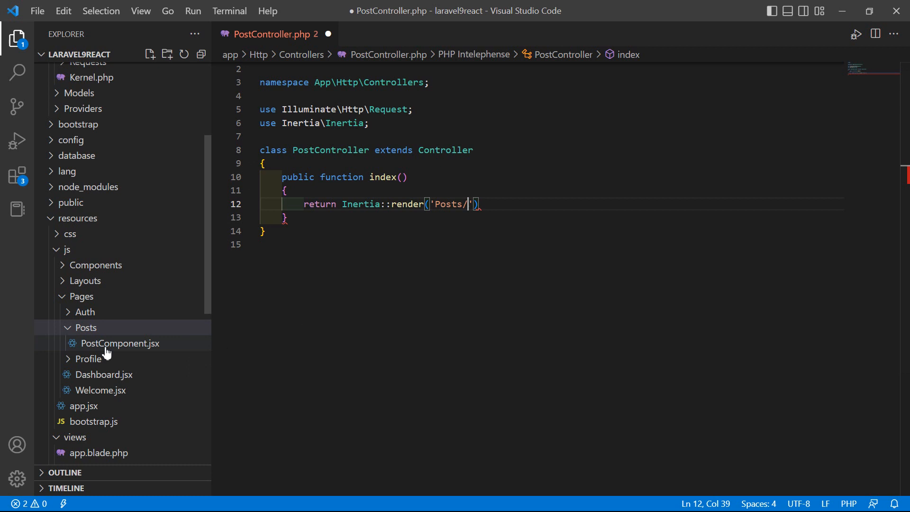
pyautogui.write('PostCompo')
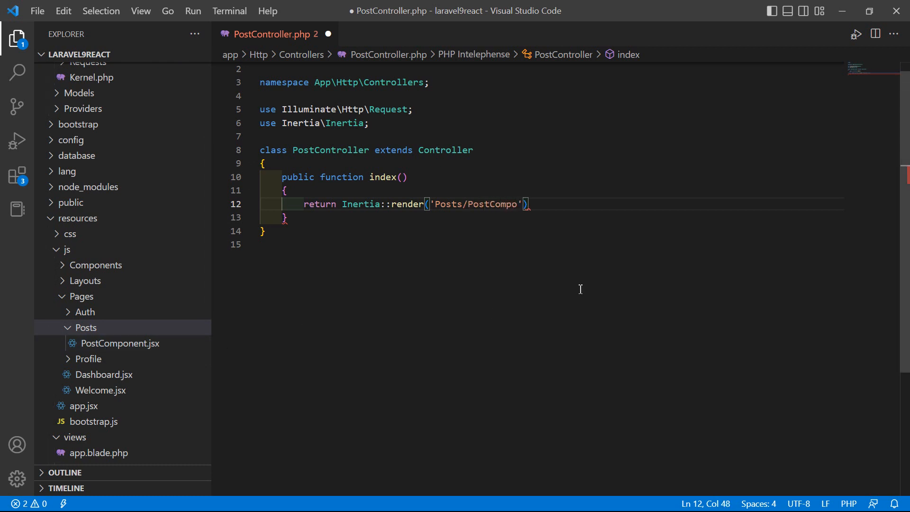
pyautogui.write('nent')
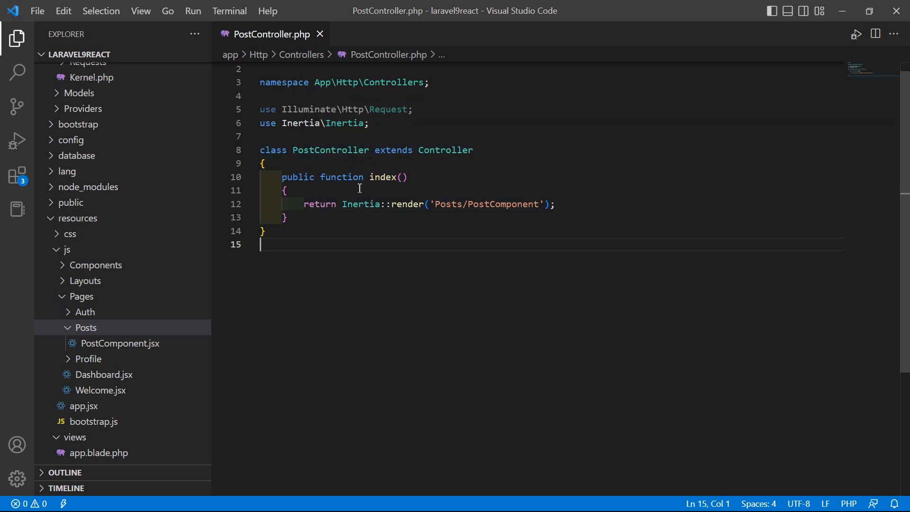
pyautogui.scroll(-3)
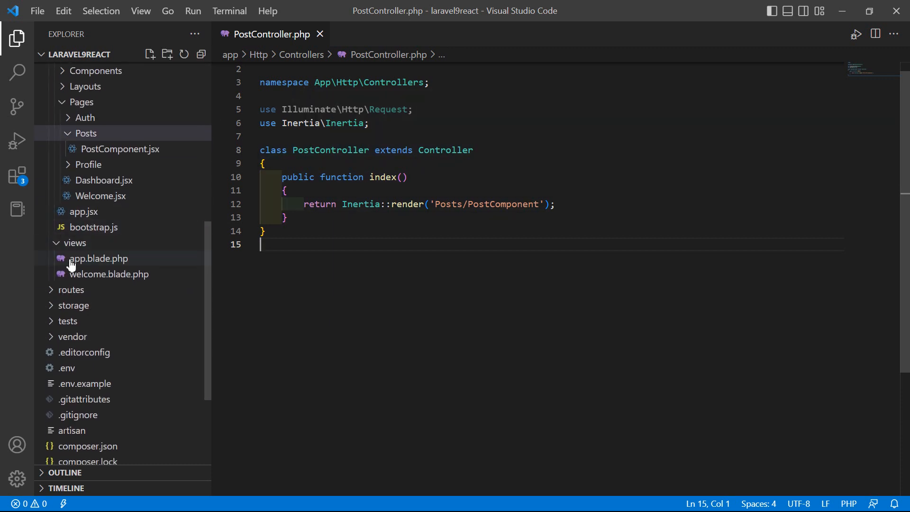
# Open routes/web.php and delete the inline closure from Route::get('/posts')
pyautogui.click(71, 290)
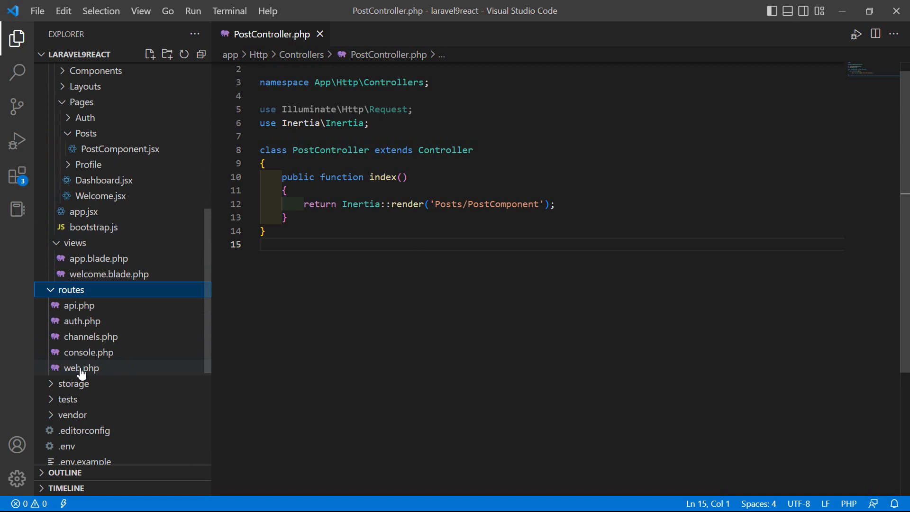
pyautogui.click(81, 367)
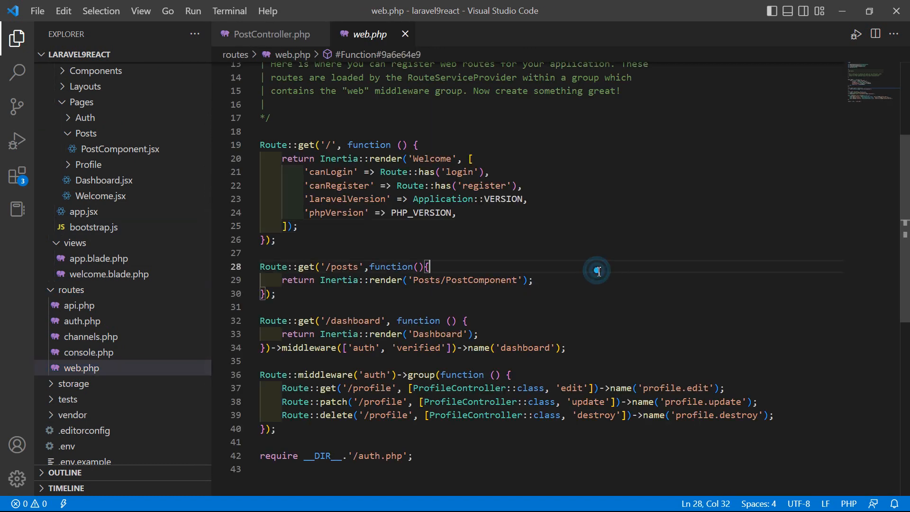
pyautogui.scroll(-3)
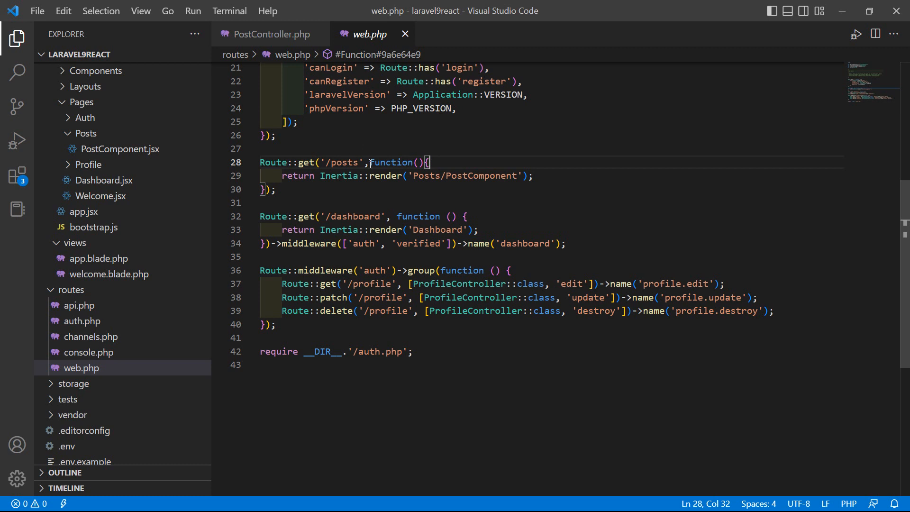
pyautogui.click(318, 163)
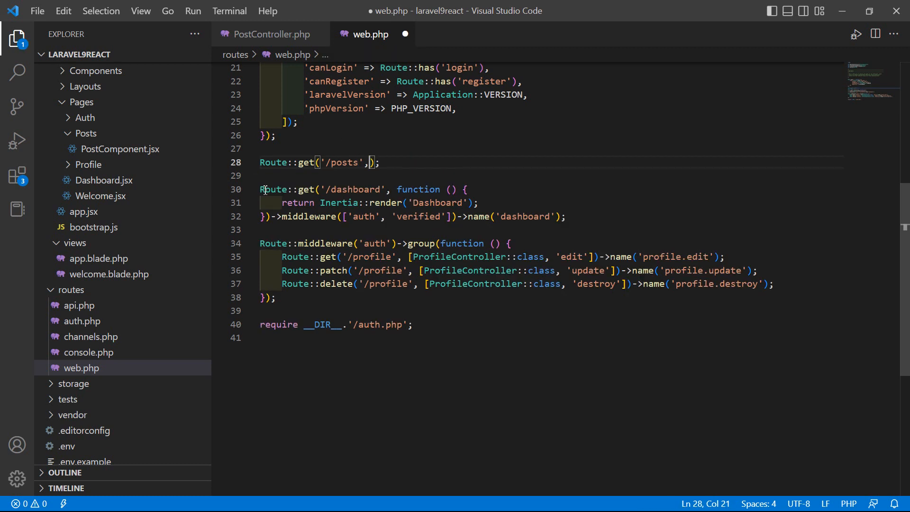
# Set the /posts route action to [PostController::class,'index']
pyautogui.click(261, 189)
pyautogui.write('[')
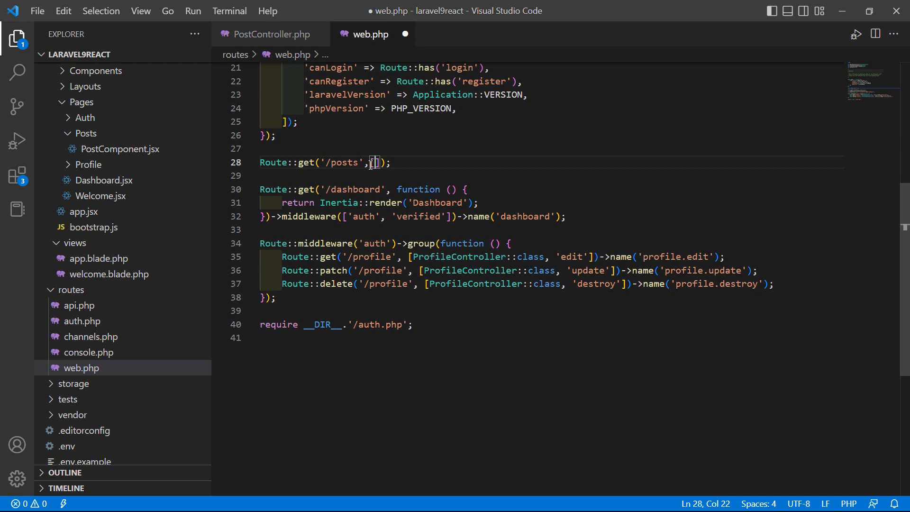
pyautogui.write('PostController')
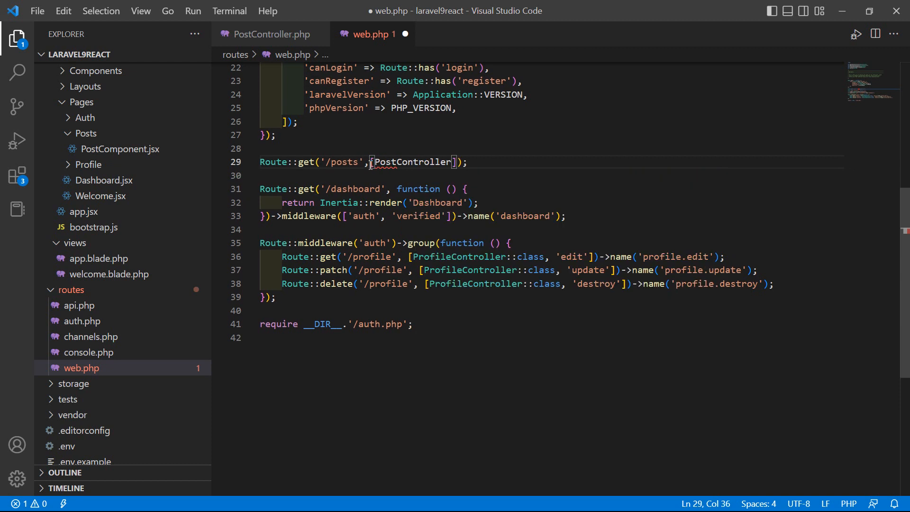
pyautogui.write('::class')
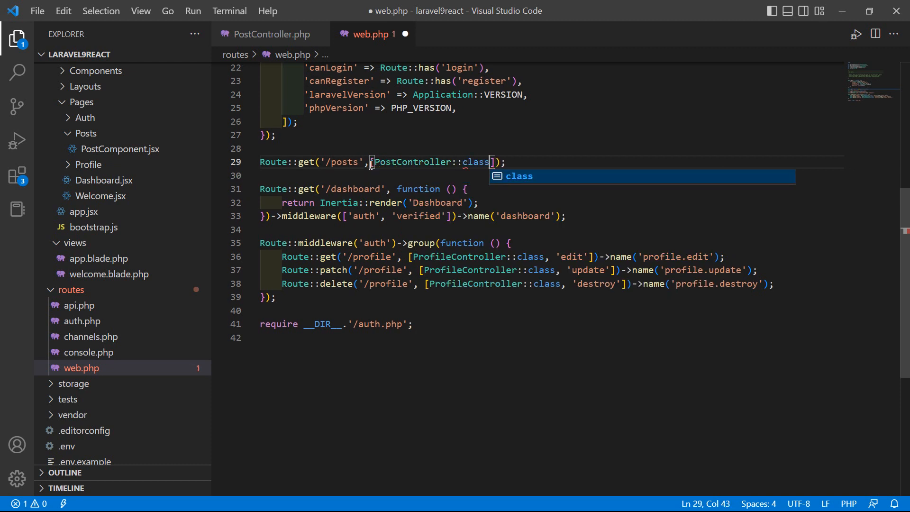
pyautogui.write(',')
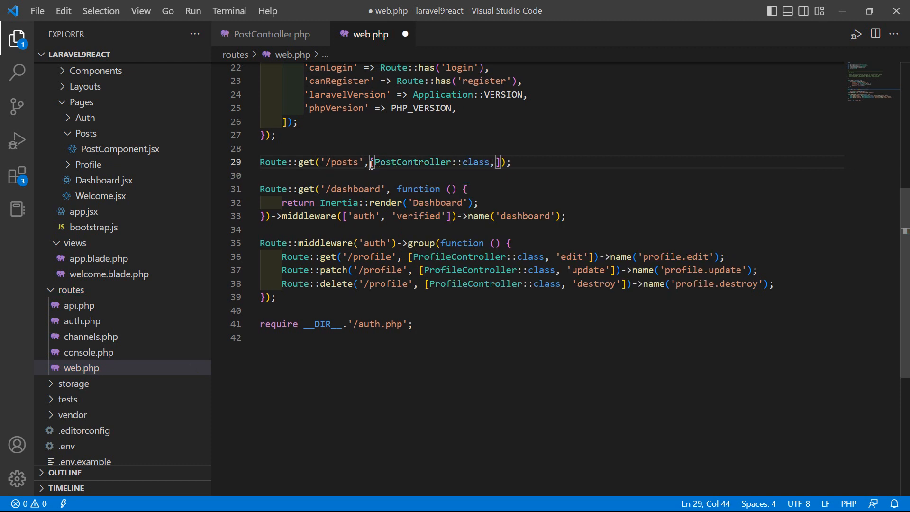
pyautogui.write("''")
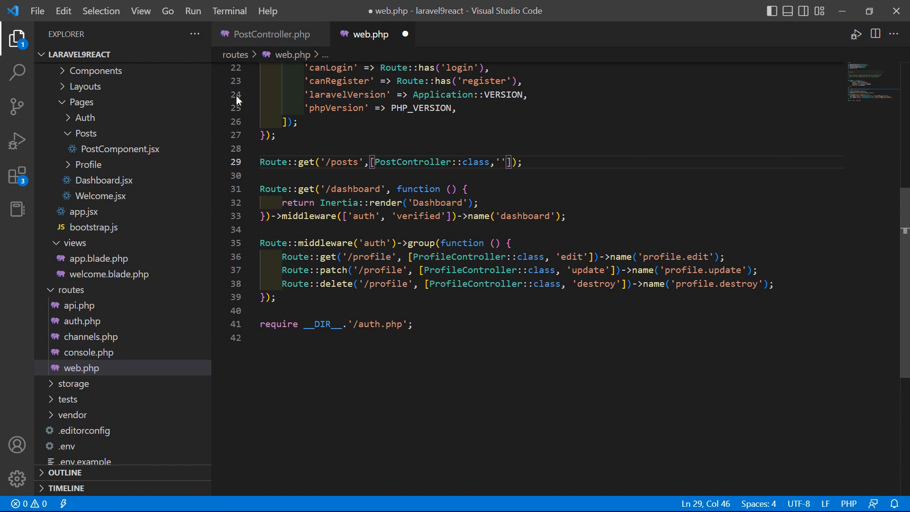
pyautogui.click(271, 34)
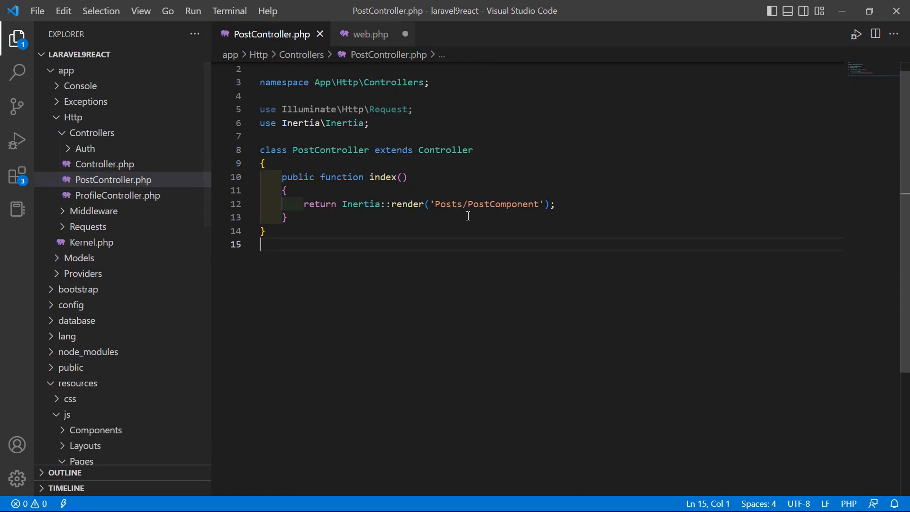
pyautogui.moveTo(372, 34)
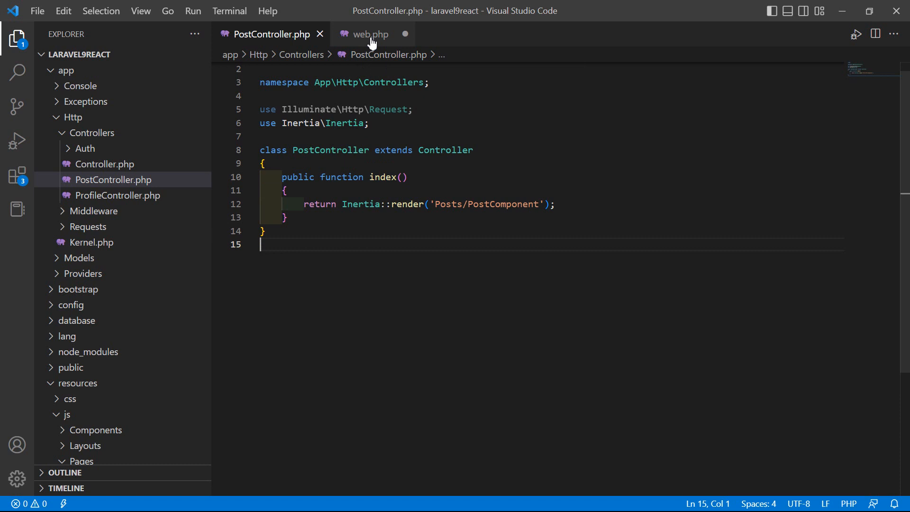
pyautogui.click(369, 34)
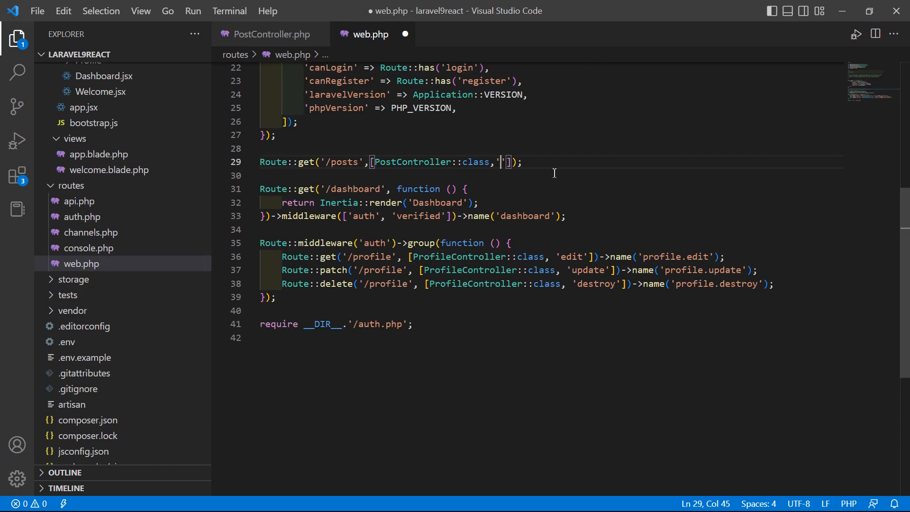
pyautogui.write('index')
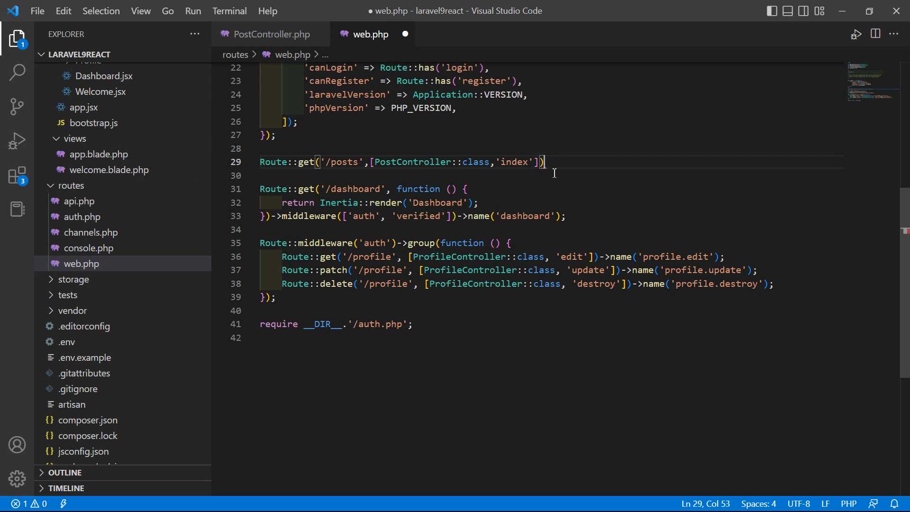
# Name the route post.index with ->name('post.index'); and save web.php
pyautogui.write("->name('")
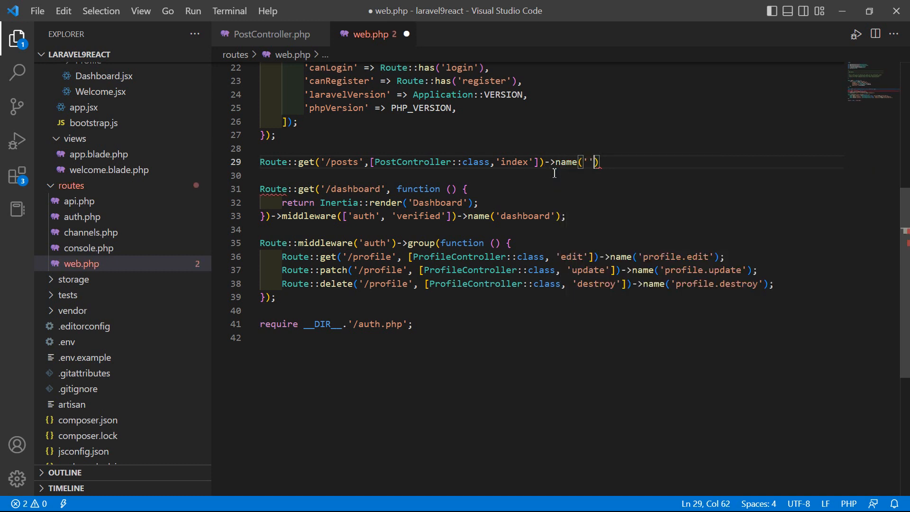
pyautogui.write('posts')
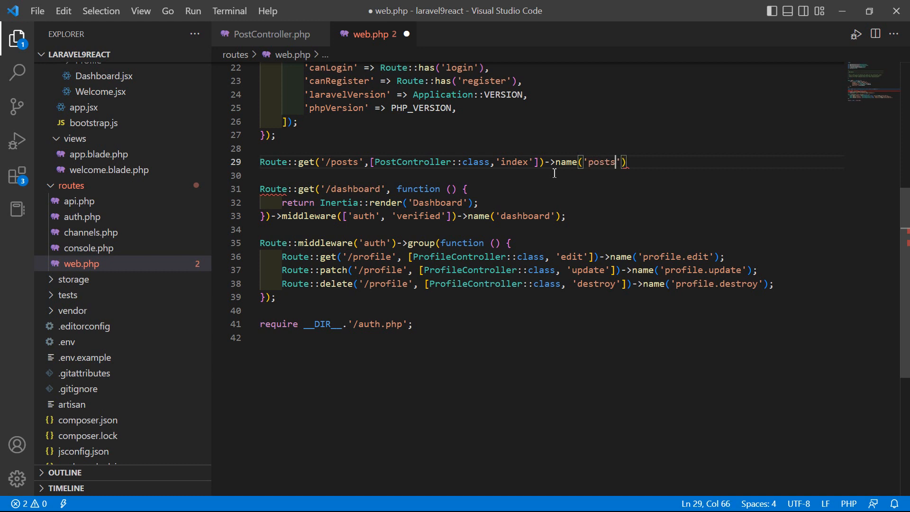
pyautogui.write('post.in')
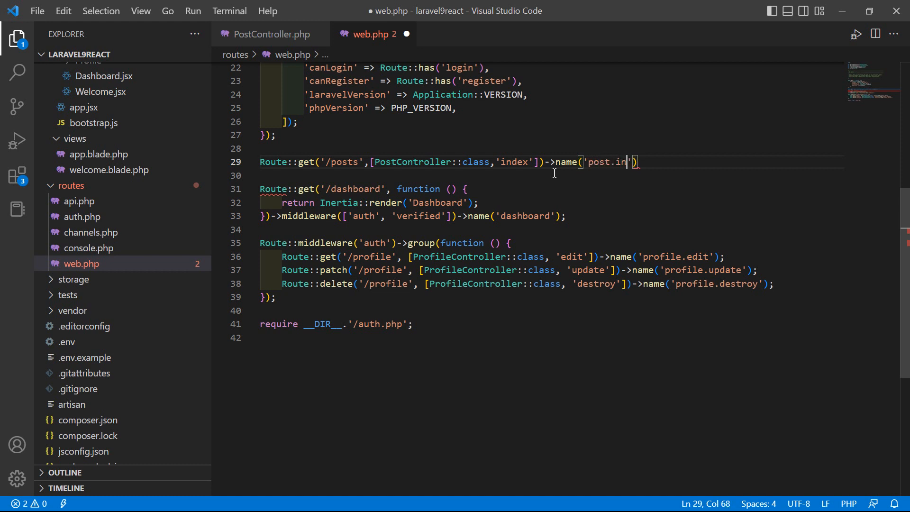
pyautogui.write('dex')
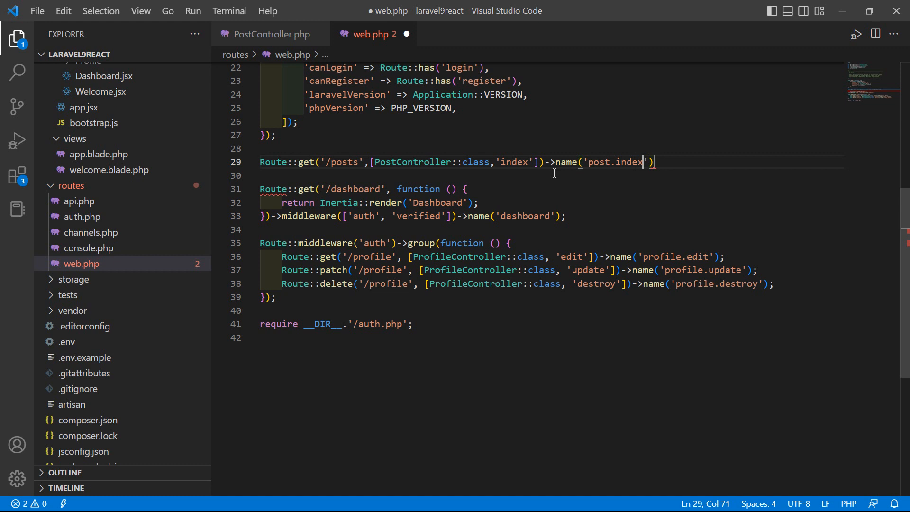
pyautogui.write(';')
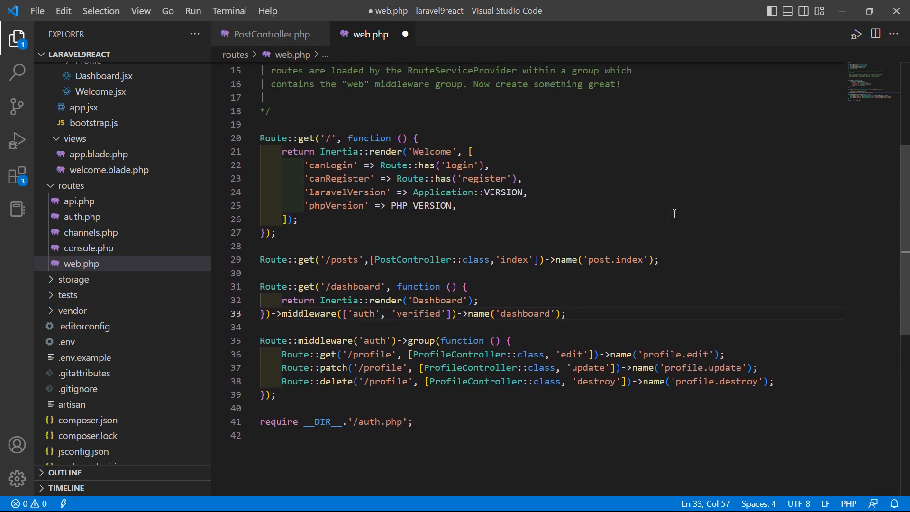
pyautogui.press('ctrl+s')
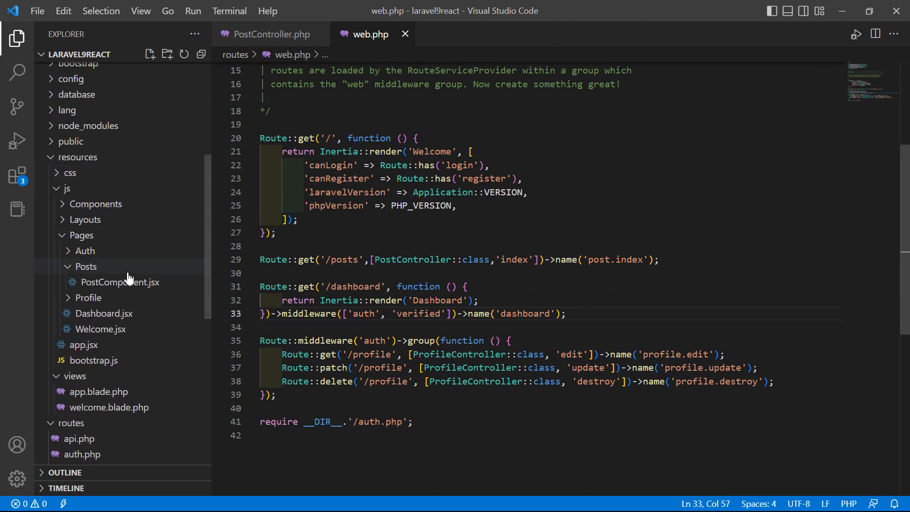
# Open PostComponent.jsx and change its h1 to 'React Component With Controller'
pyautogui.doubleClick(119, 282)
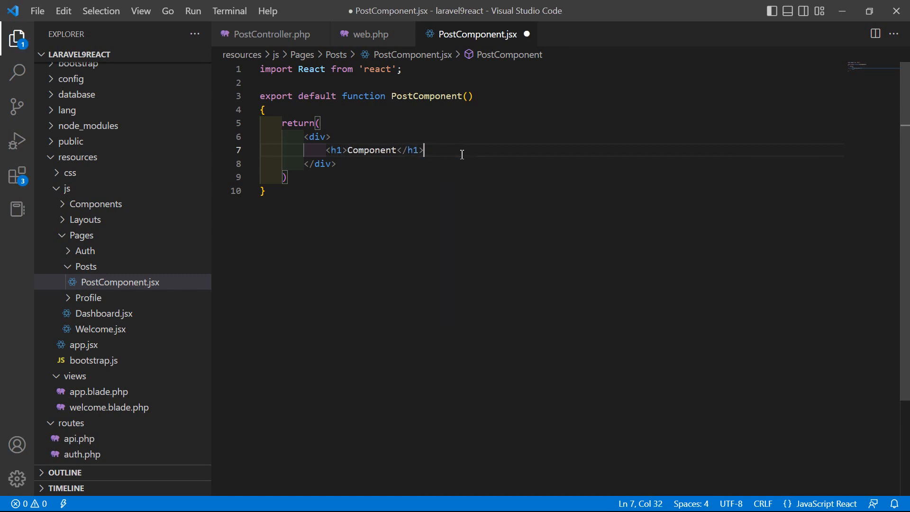
pyautogui.write('React')
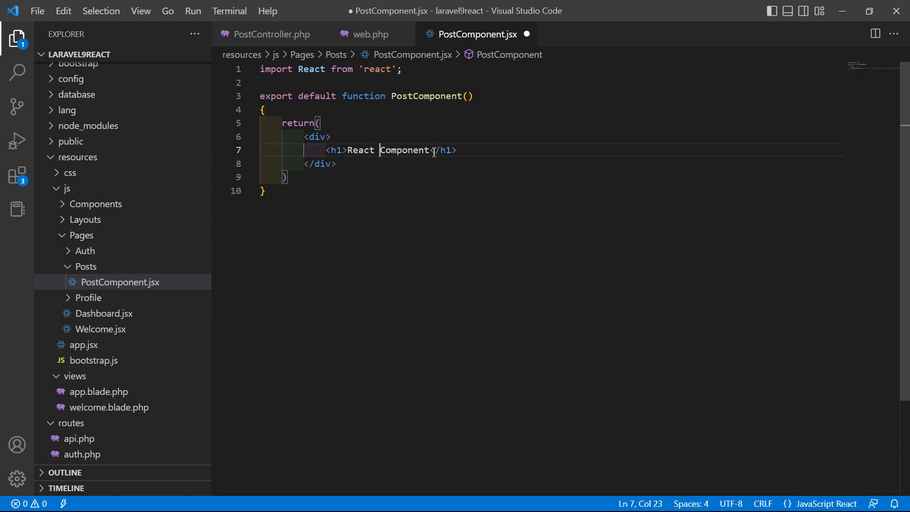
pyautogui.write('With')
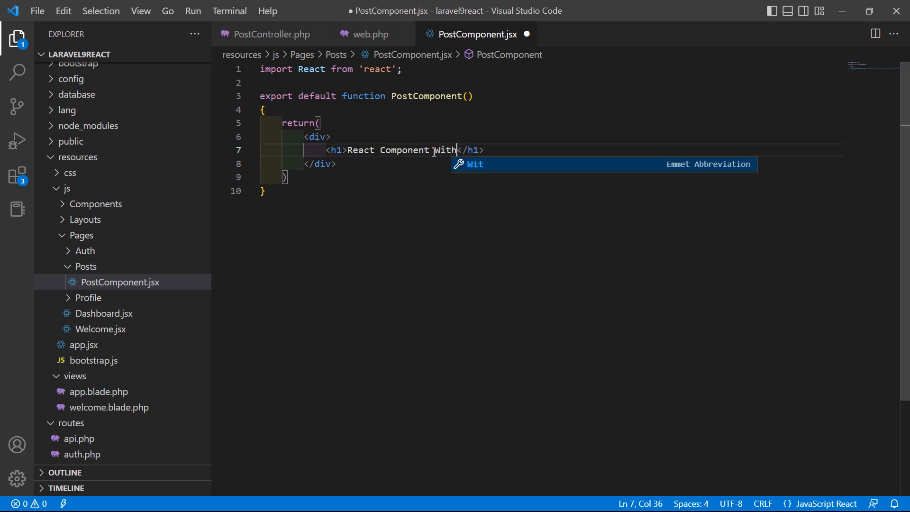
pyautogui.write('Contro')
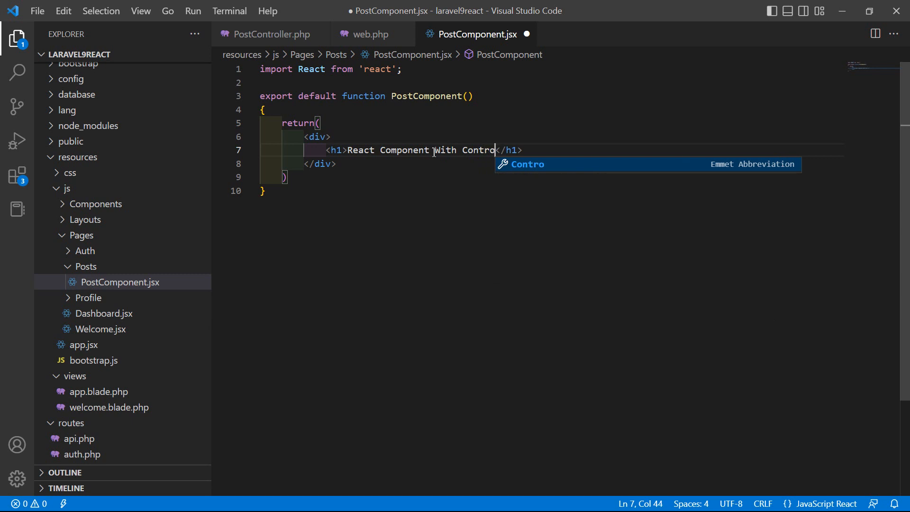
pyautogui.write('ller')
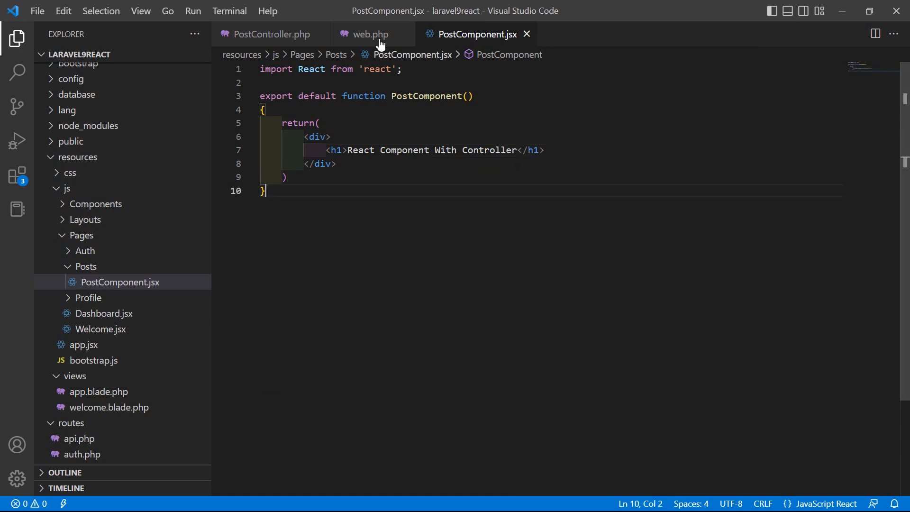
# Bring Firefox forward on localhost:8000 and select its address bar
pyautogui.click(272, 34)
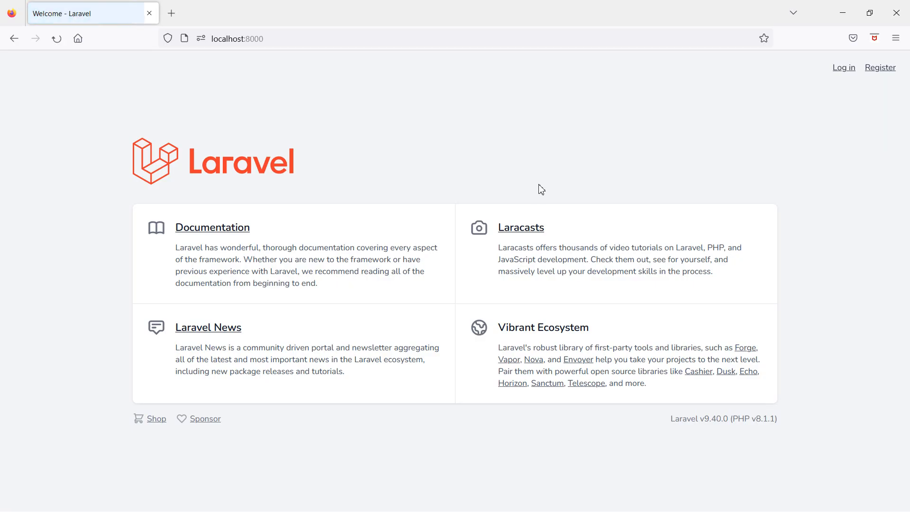
pyautogui.click(237, 39)
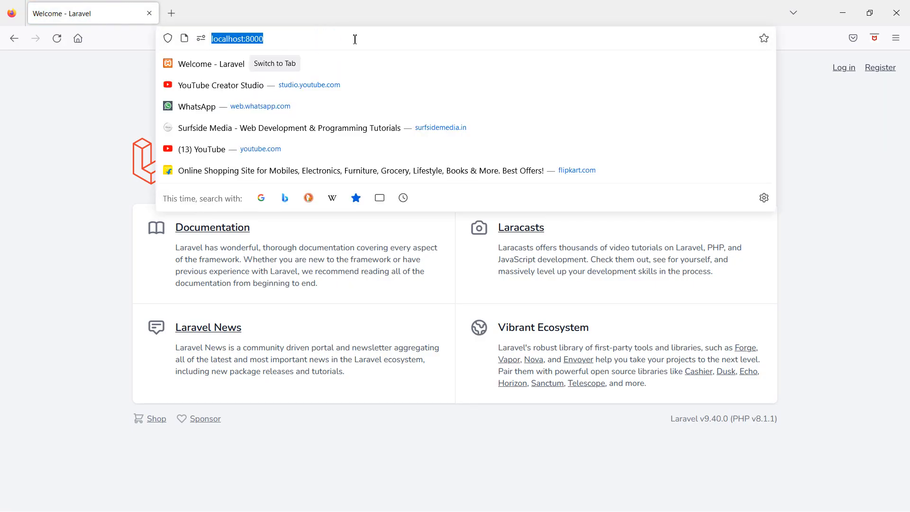